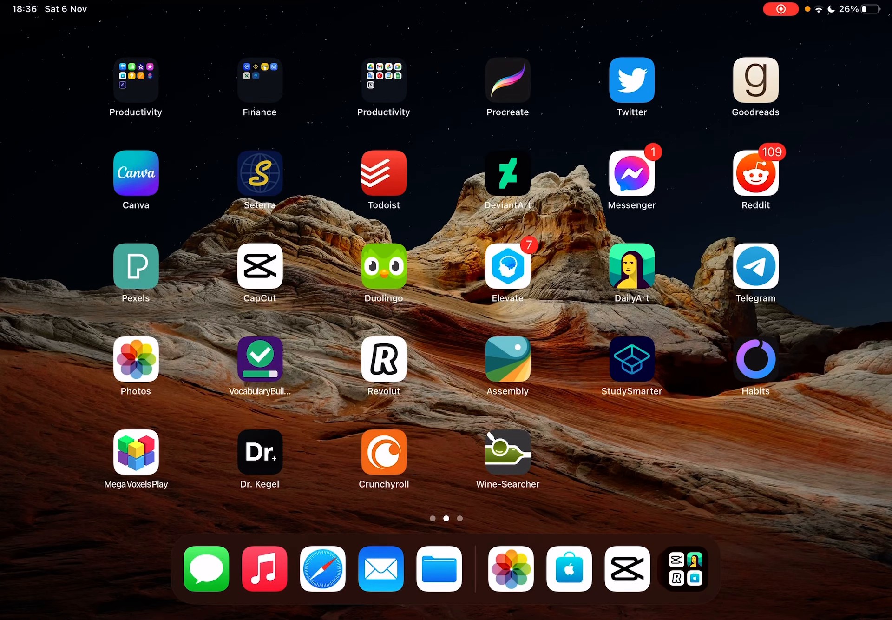
Launch CapCut and load the 1:35 beach project 20211103 into the editor
left_click(260, 266)
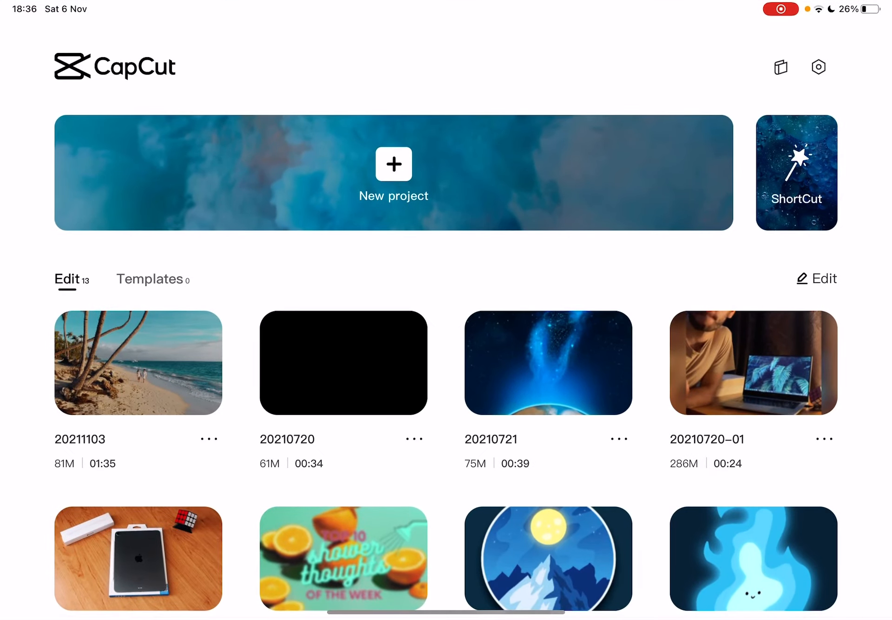
left_click(137, 363)
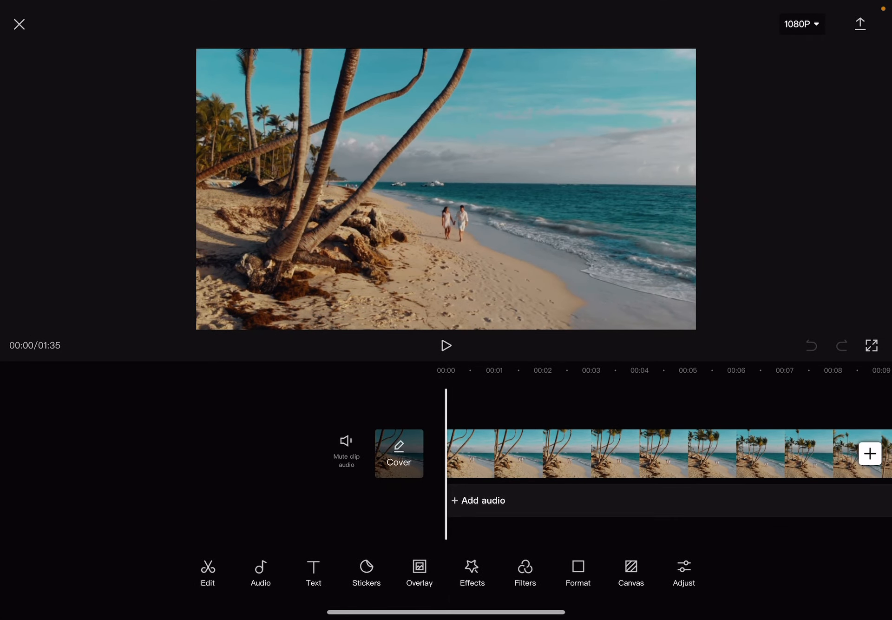
Preview the project, then select the 14.2-second jeep clip at 0:44 and show its Edit options
left_click(446, 345)
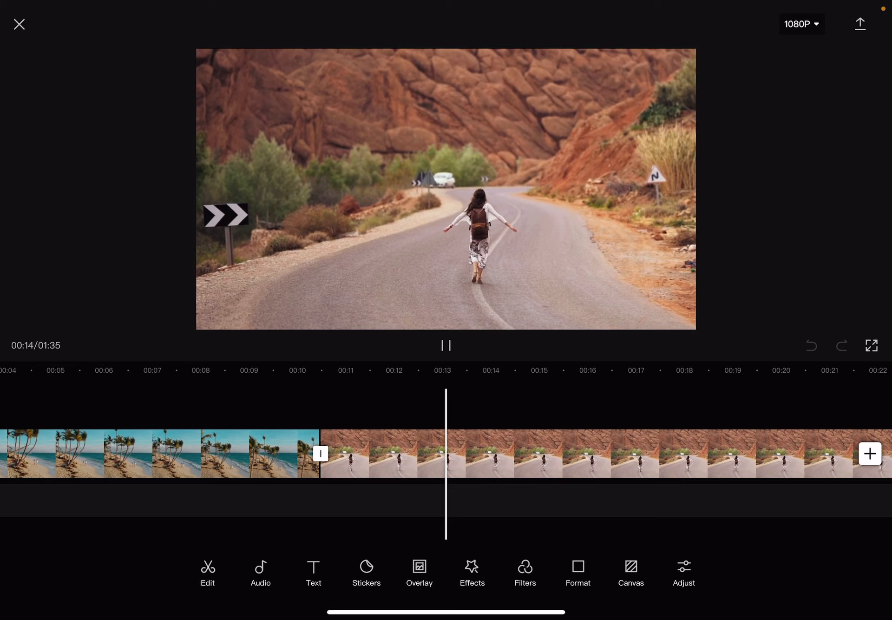
left_click(446, 345)
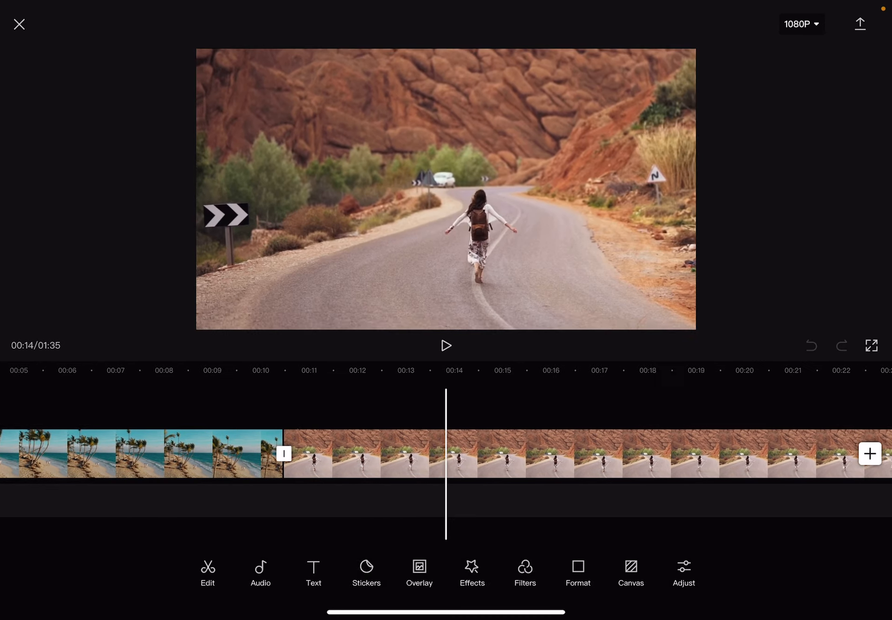
left_click(512, 453)
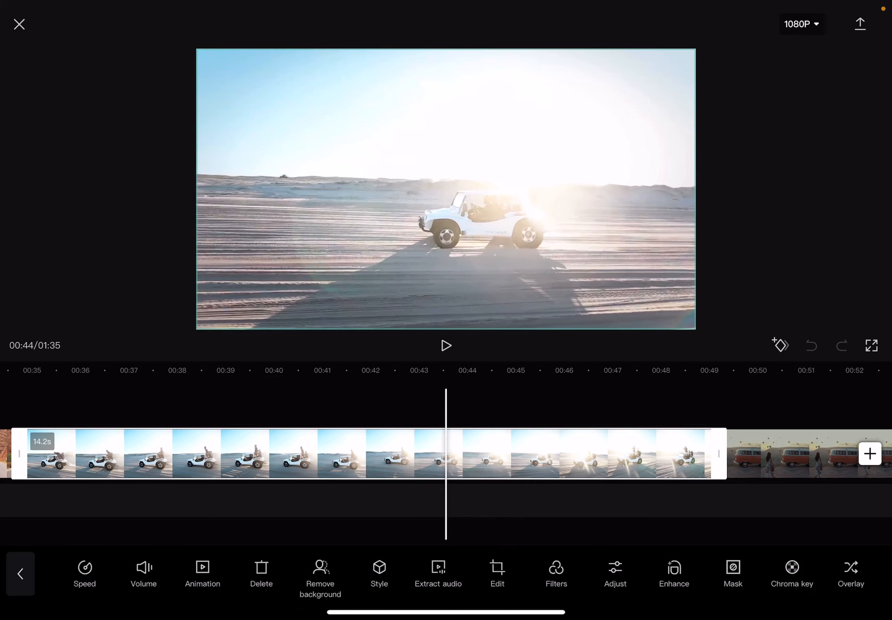
scroll("left", 3)
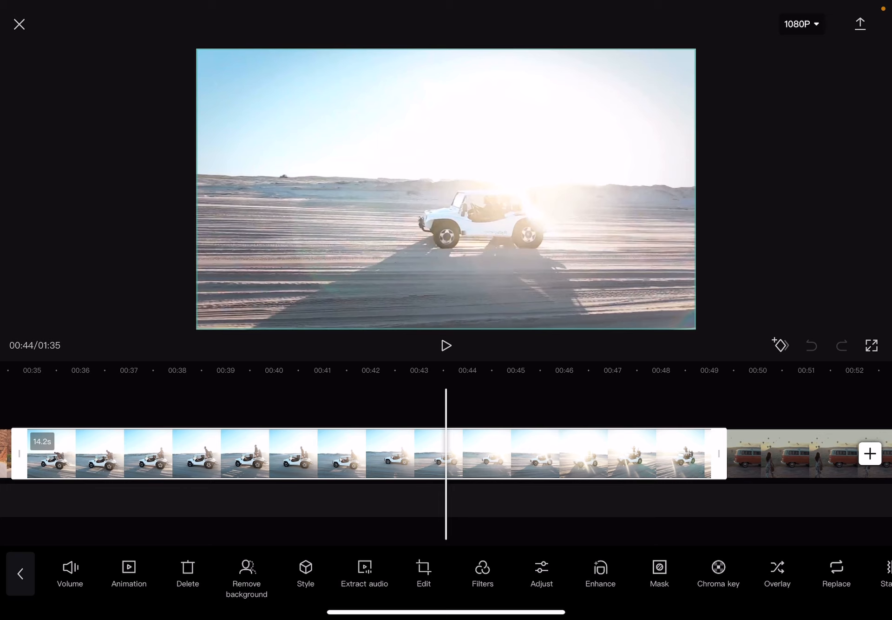
left_click(423, 572)
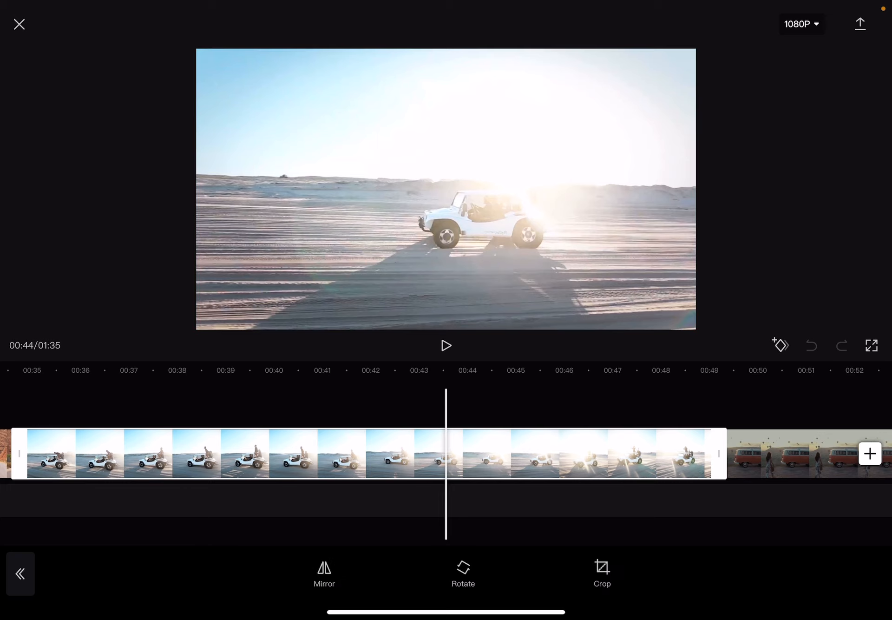
Rotate the jeep clip repeatedly through 90°, 180° and upright, stopping upside down at 180°
left_click(463, 571)
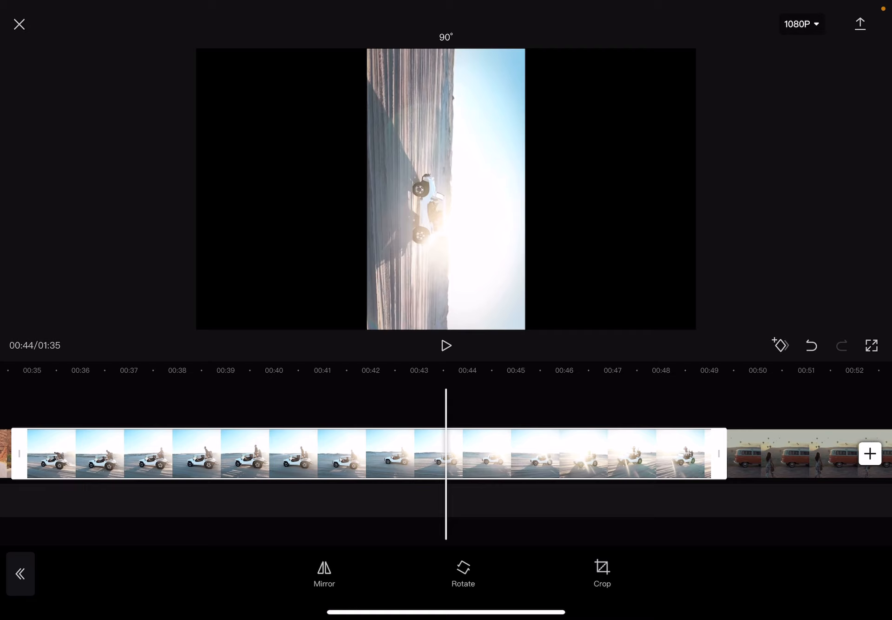
left_click(464, 572)
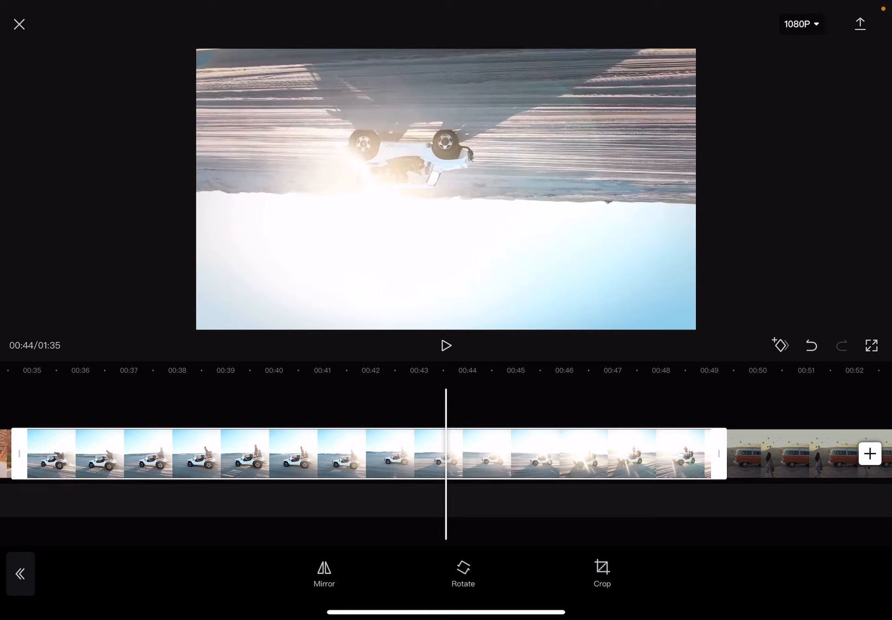
left_click(463, 572)
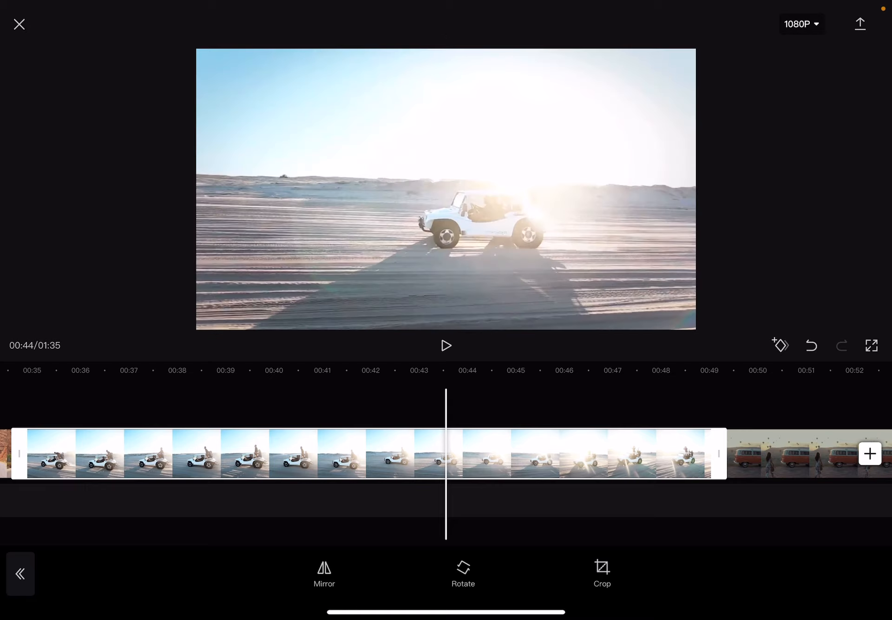
left_click(463, 572)
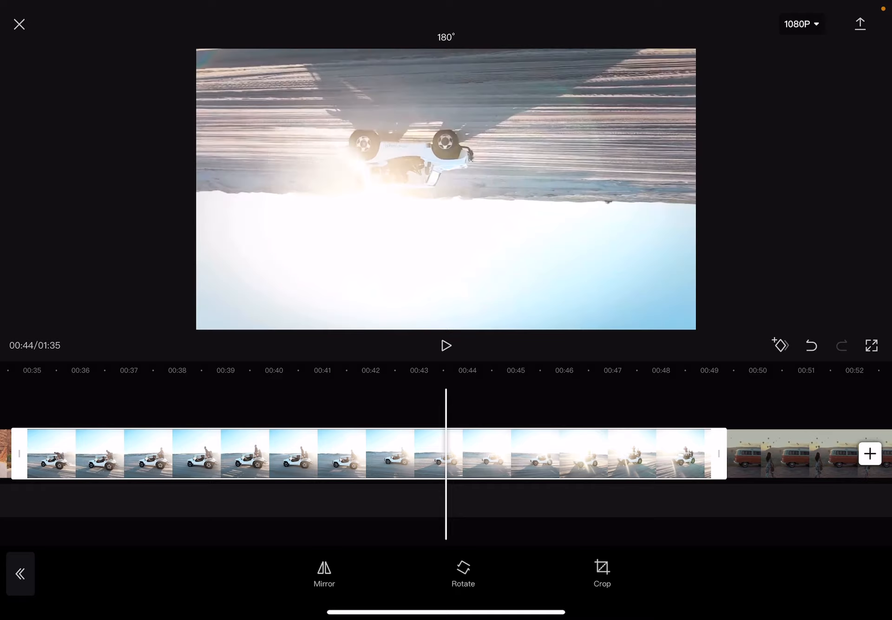
left_click(463, 569)
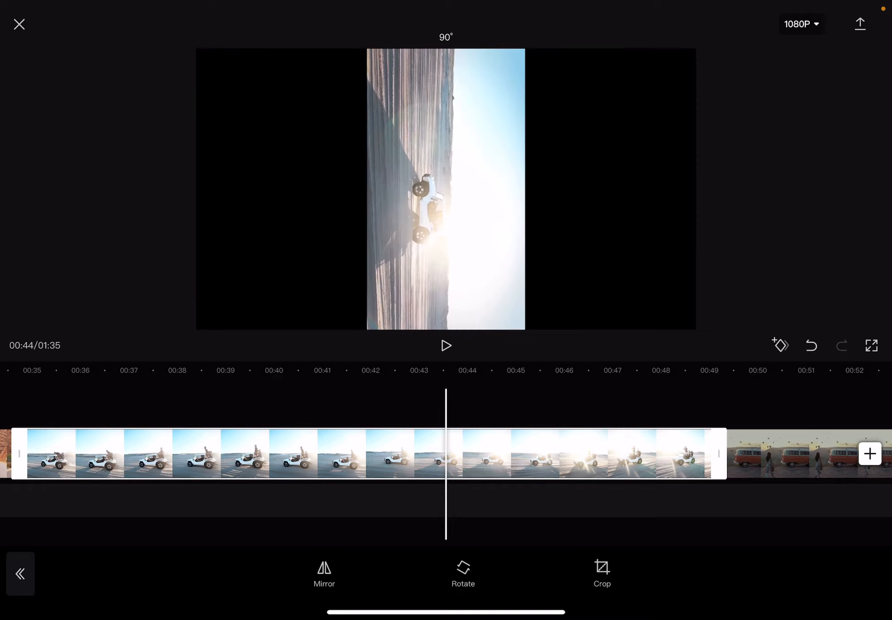
left_click(463, 571)
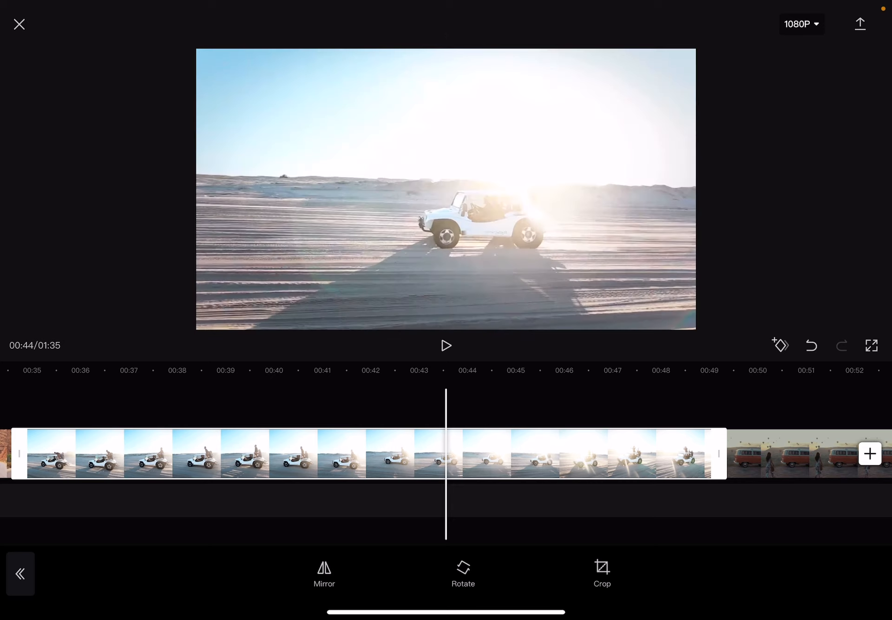
left_click(463, 572)
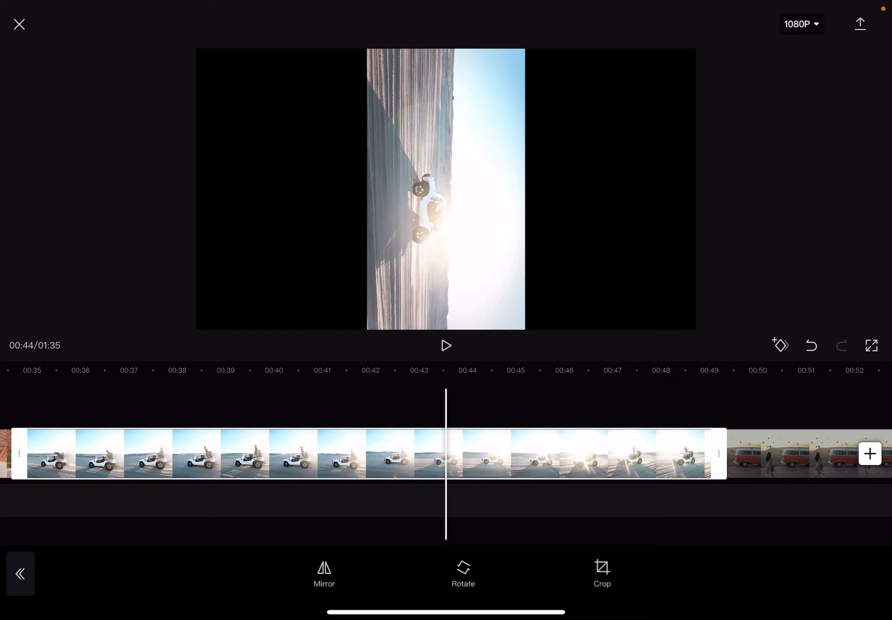
left_click(463, 572)
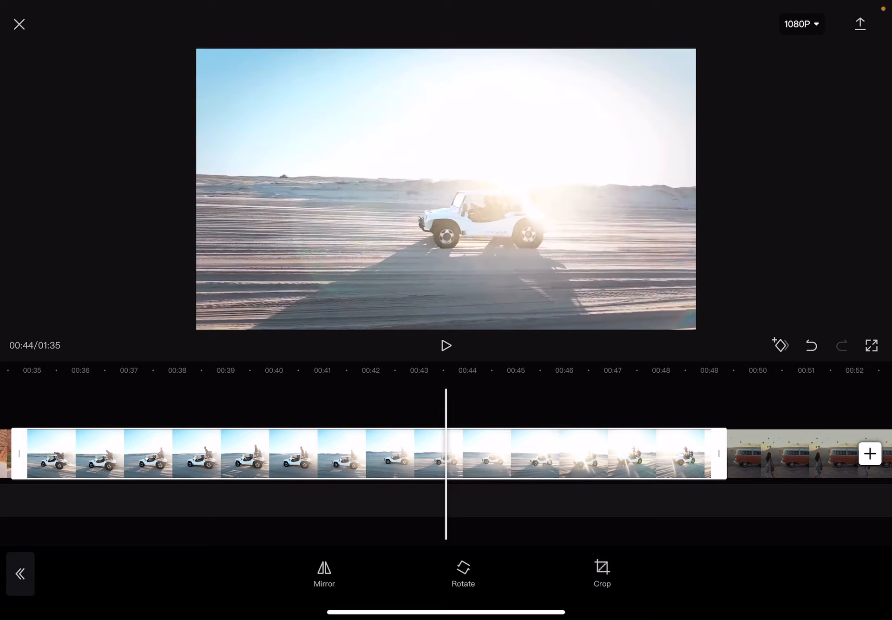
left_click(463, 572)
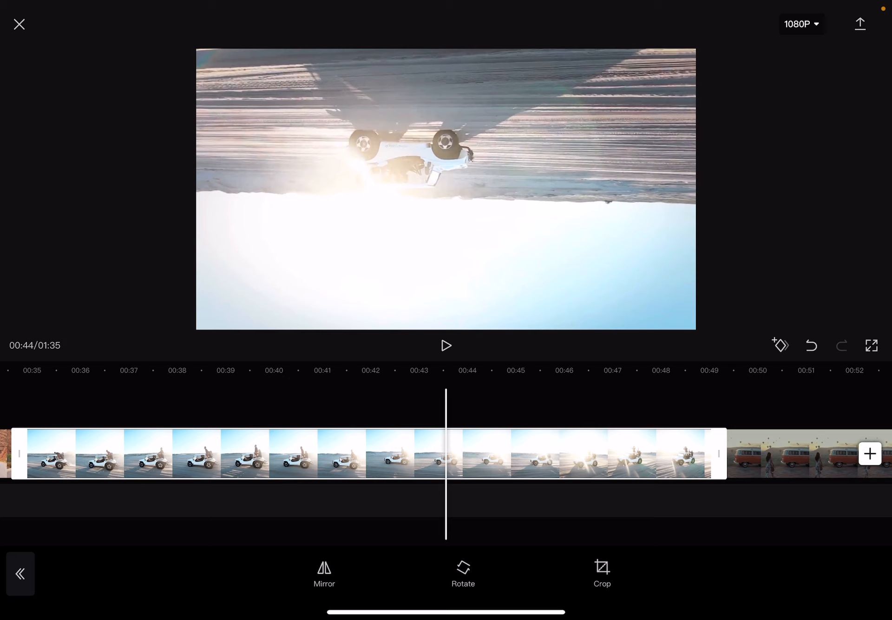